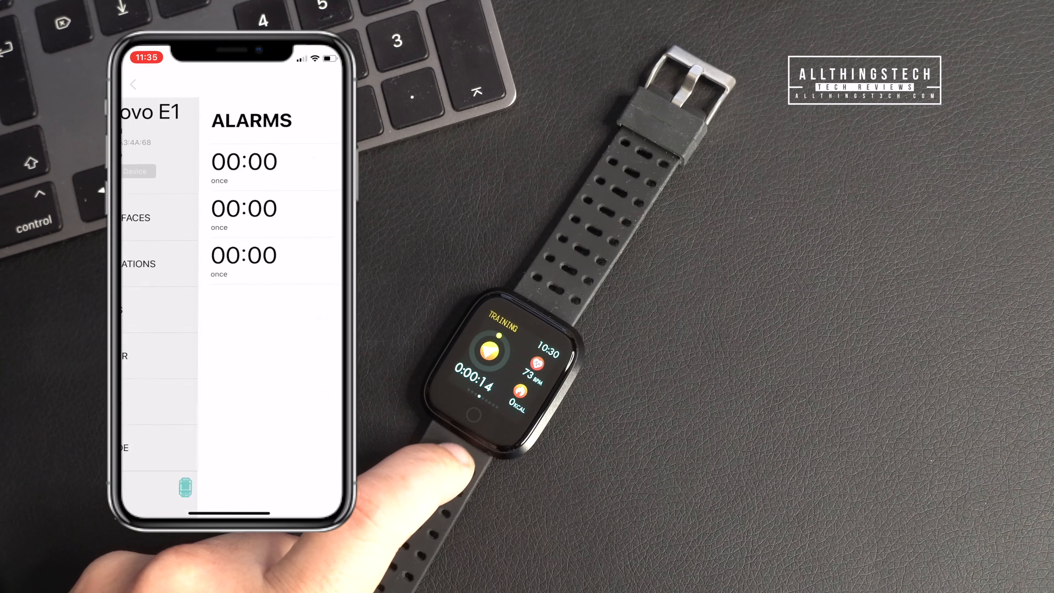
Step: Return from Alarms to watch settings and show the activity overview with workout records
{"action": "left_click", "coordinate": [132, 84]}
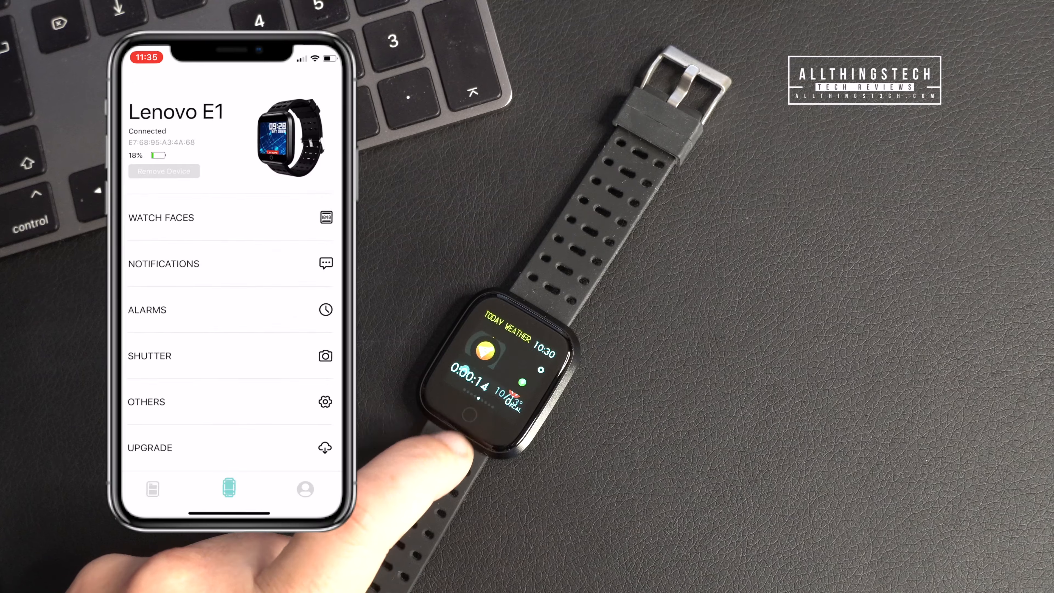
{"action": "left_click", "coordinate": [147, 401]}
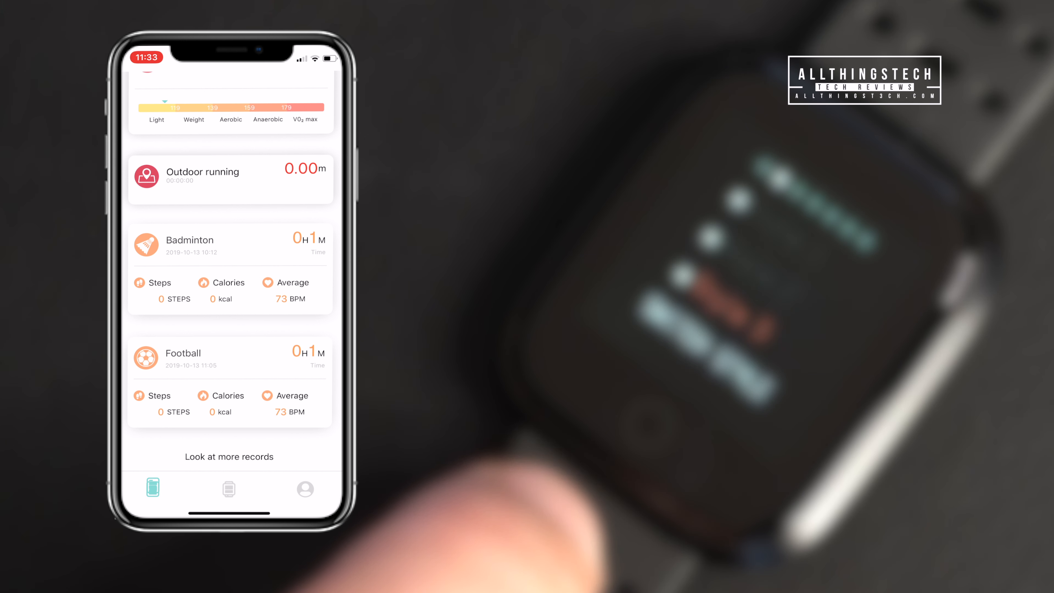
Step: Bring up the sleep detail page showing 0h0m total sleep and the quality score explanation
{"action": "left_click", "coordinate": [229, 244]}
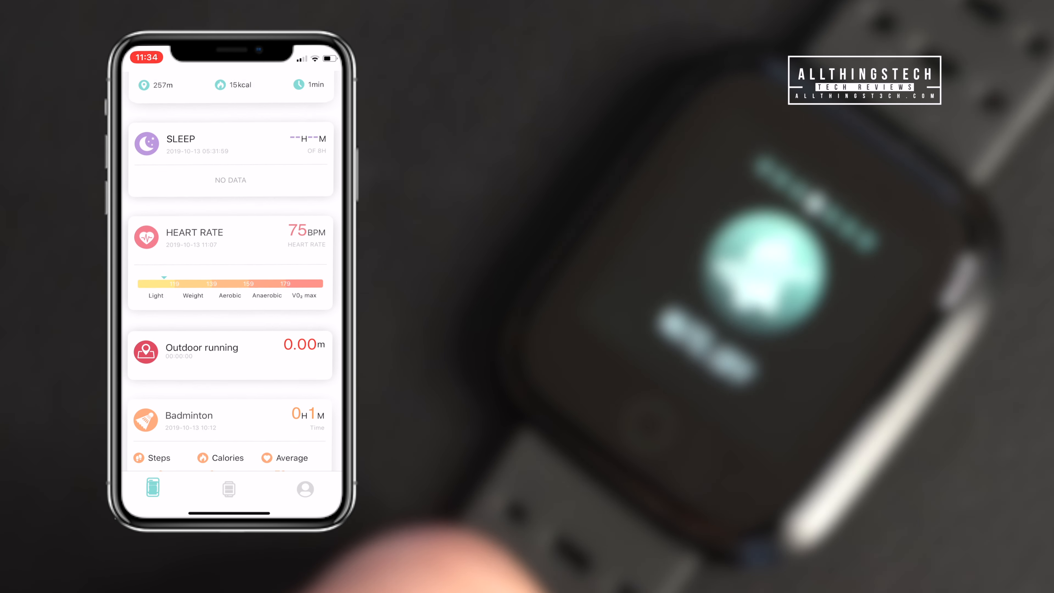
{"action": "scroll", "scroll_direction": "down", "scroll_amount": 3}
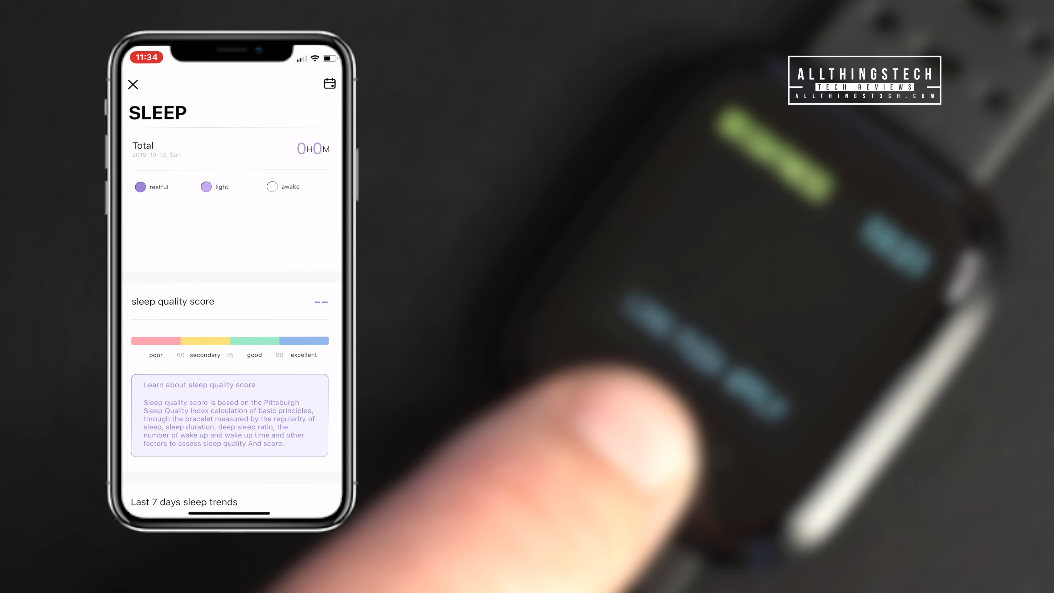
Step: Close Sleep, show the Heart Rate page (75 BPM) and start a new measurement via Measure
{"action": "left_click", "coordinate": [132, 84]}
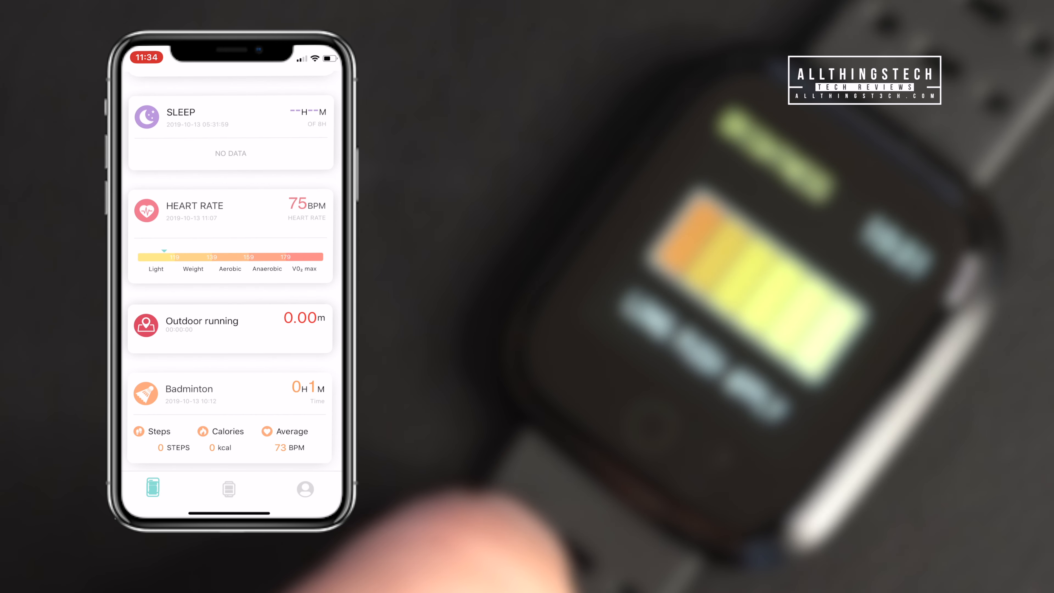
{"action": "scroll", "scroll_direction": "down", "scroll_amount": 3}
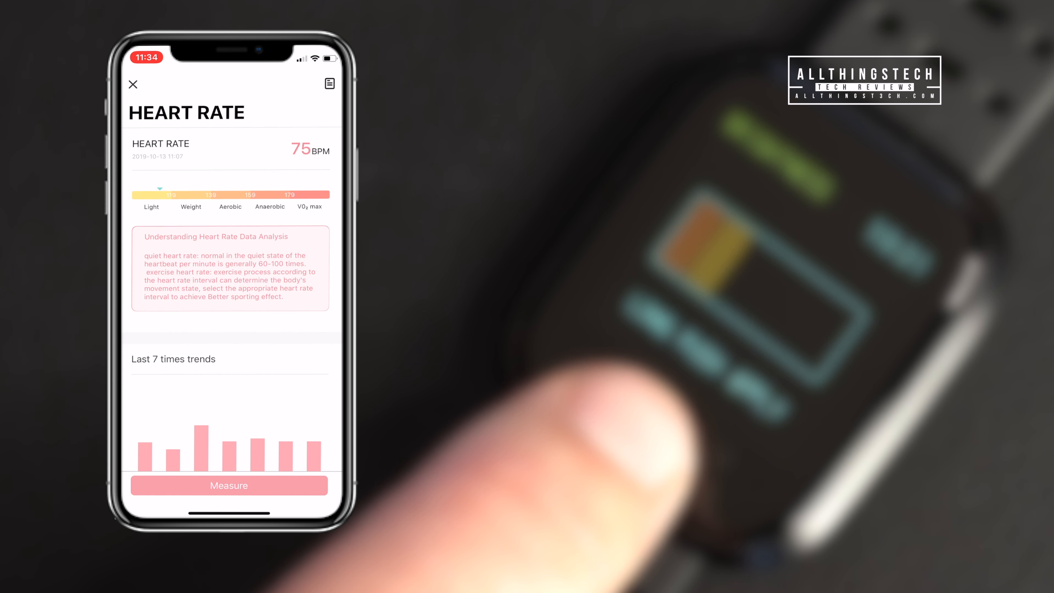
{"action": "left_click", "coordinate": [228, 485]}
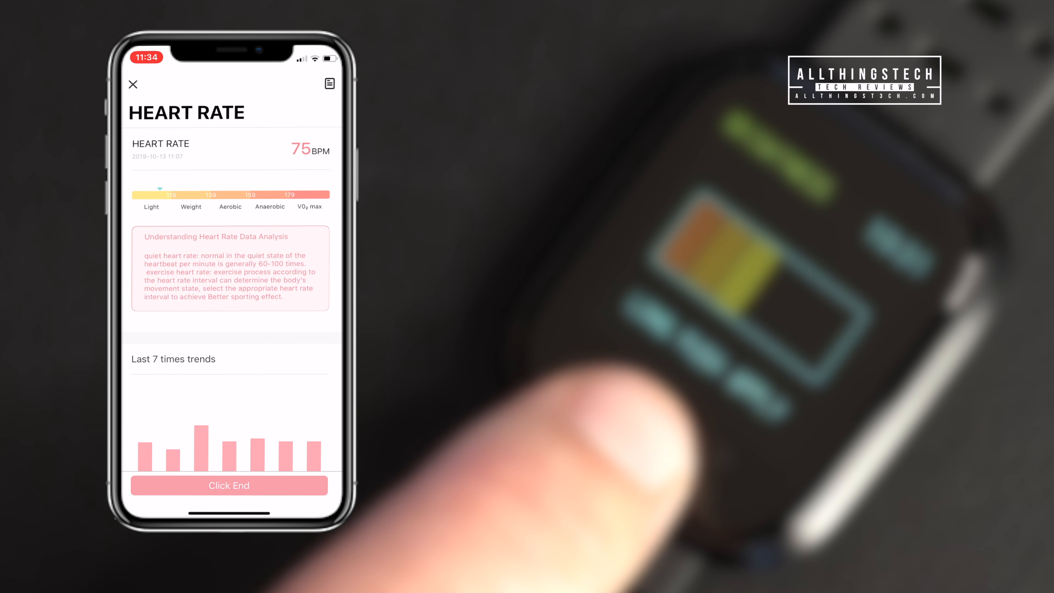